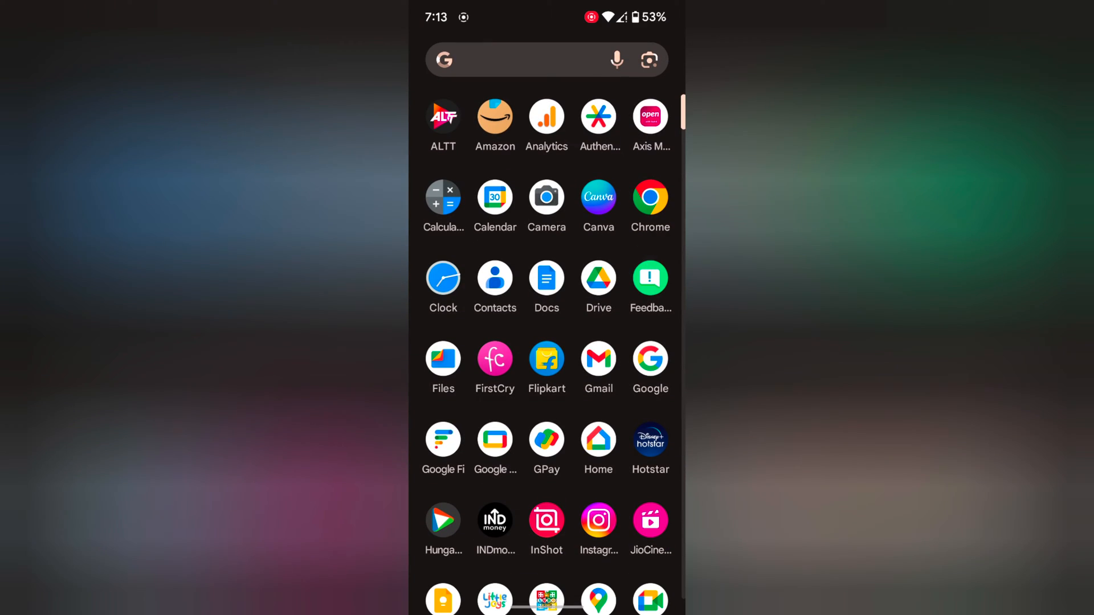
- Launch Settings from the app drawer and go to the System page
scroll(down, 3)
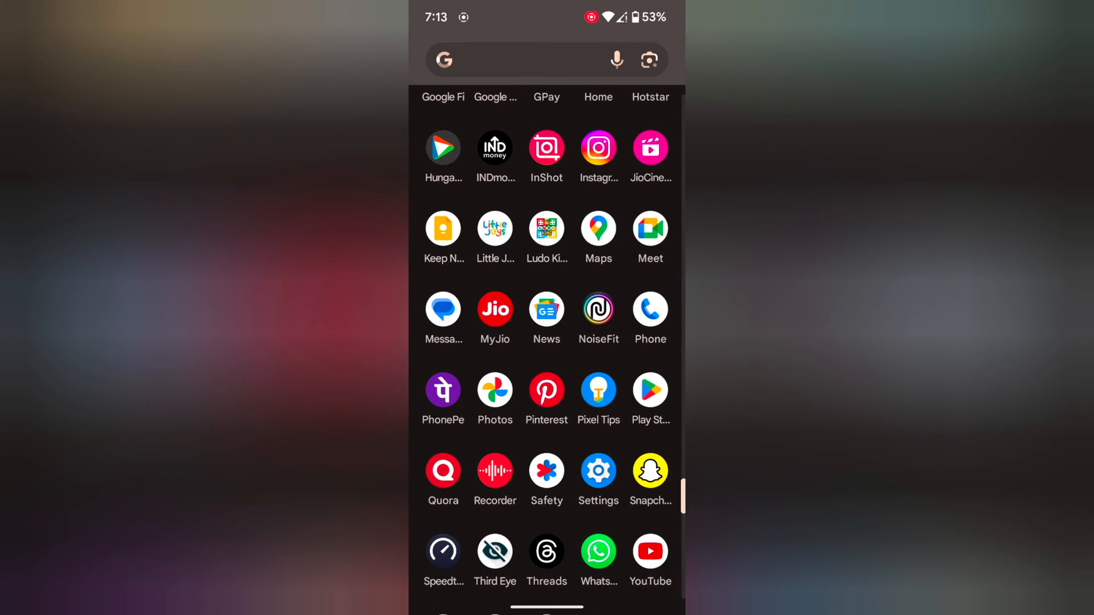
click(597, 467)
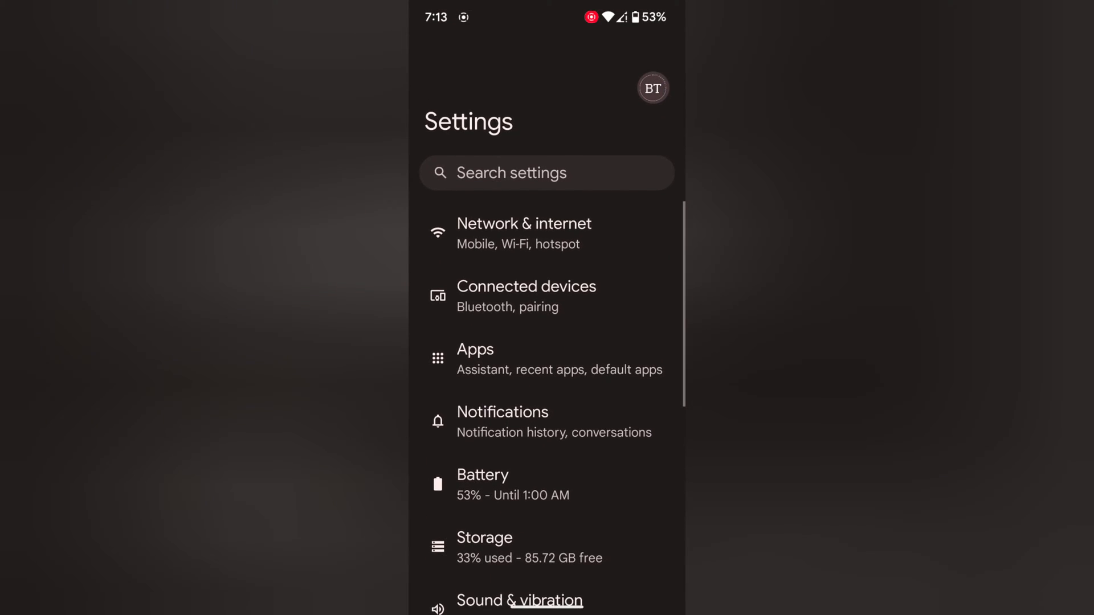
scroll(down, 3)
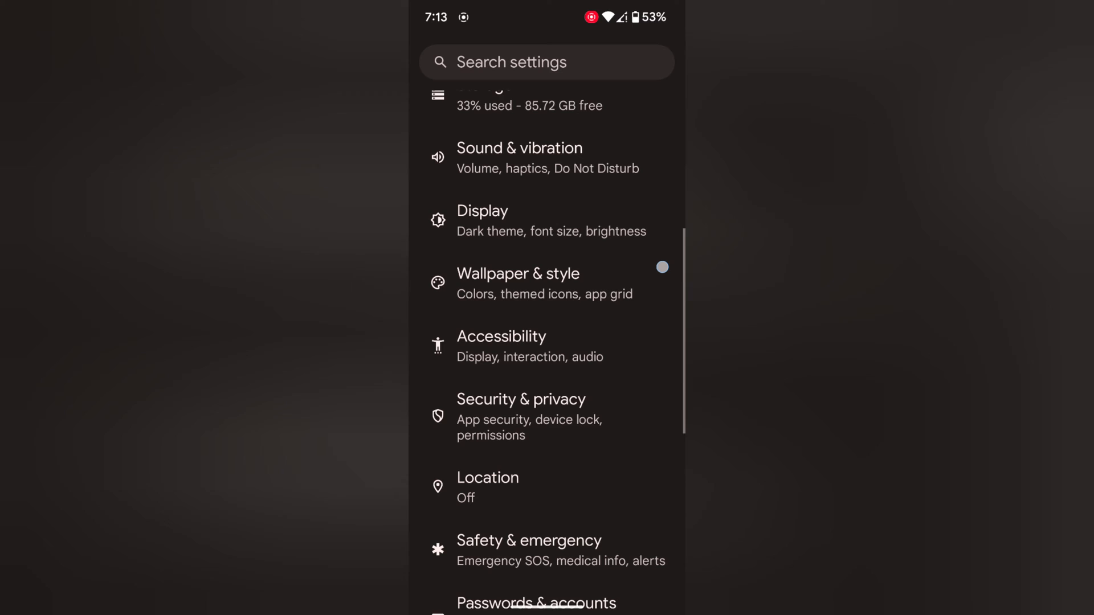
scroll(down, 3)
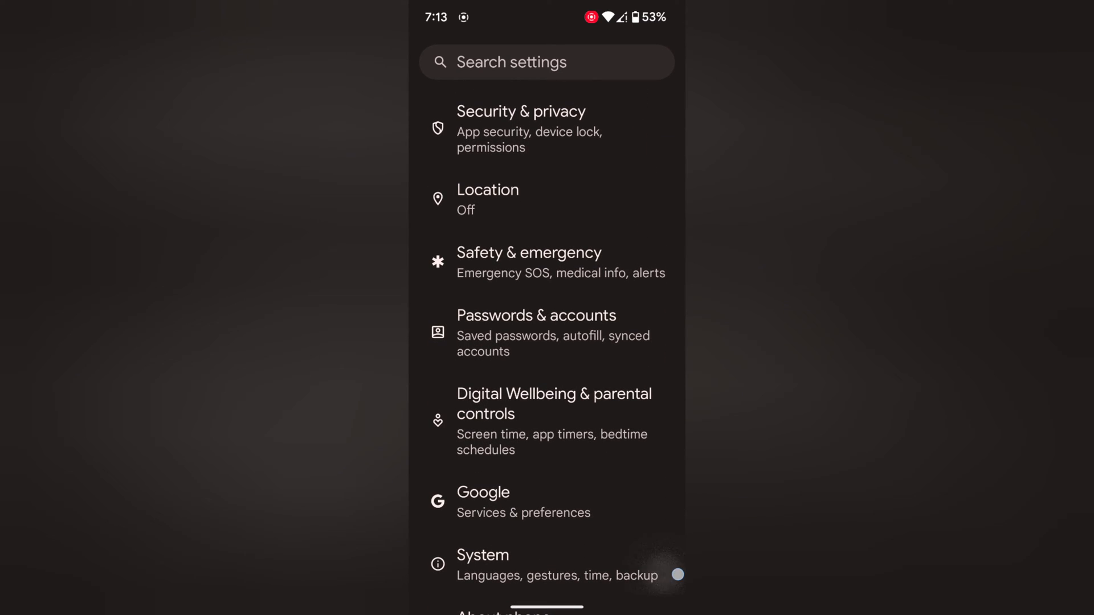
click(482, 564)
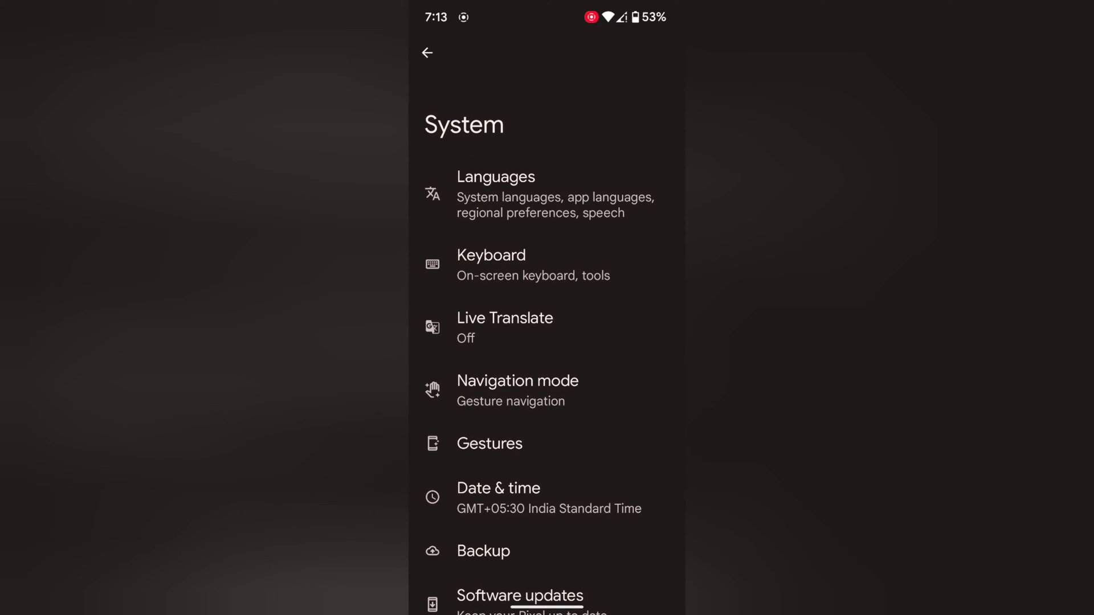
- Turn on Use Live Translate in the Live Translate settings
click(504, 327)
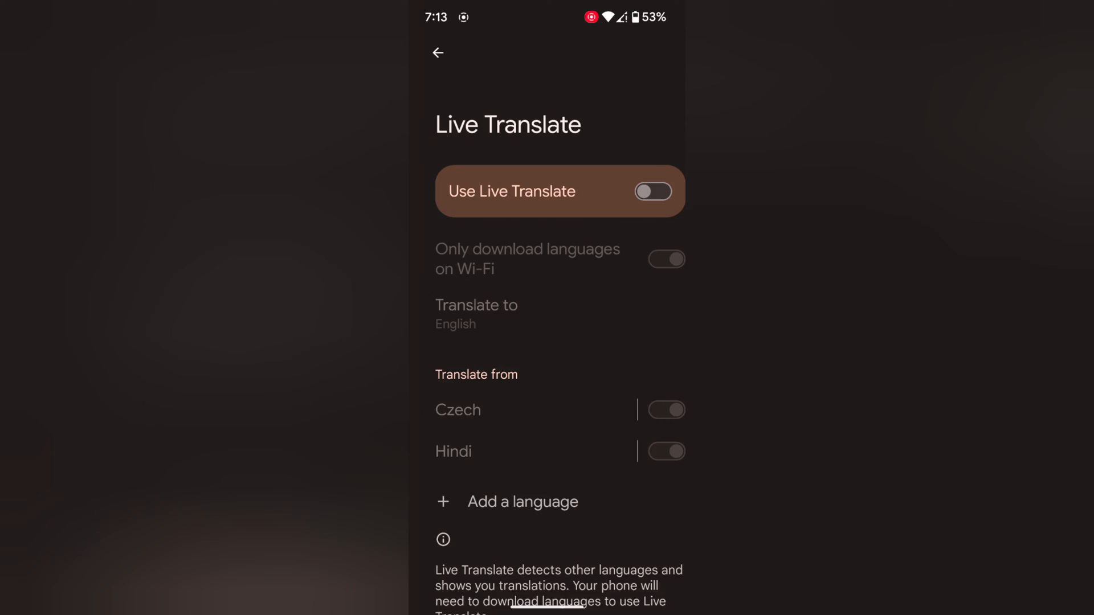
click(653, 192)
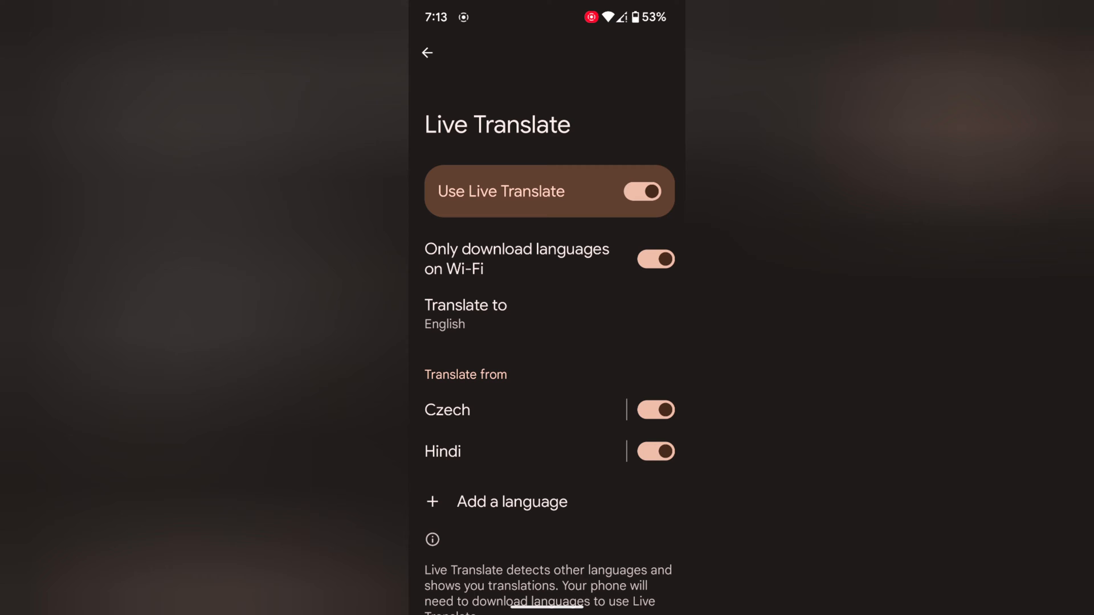
click(465, 315)
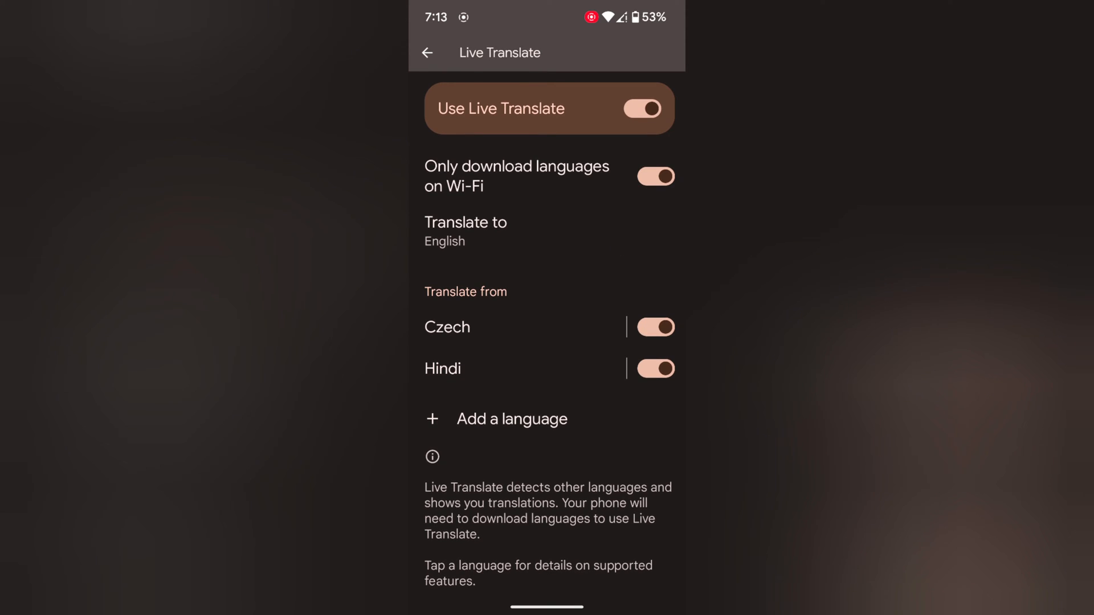
- Add Danish to the translate-from languages alongside Czech and Hindi
click(511, 418)
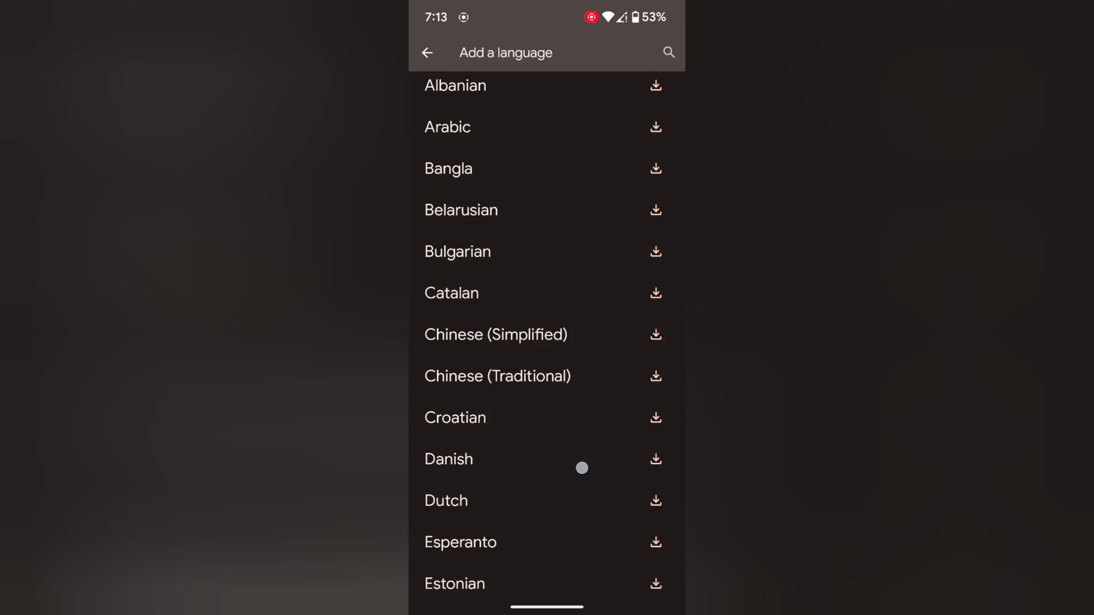
scroll(down, 3)
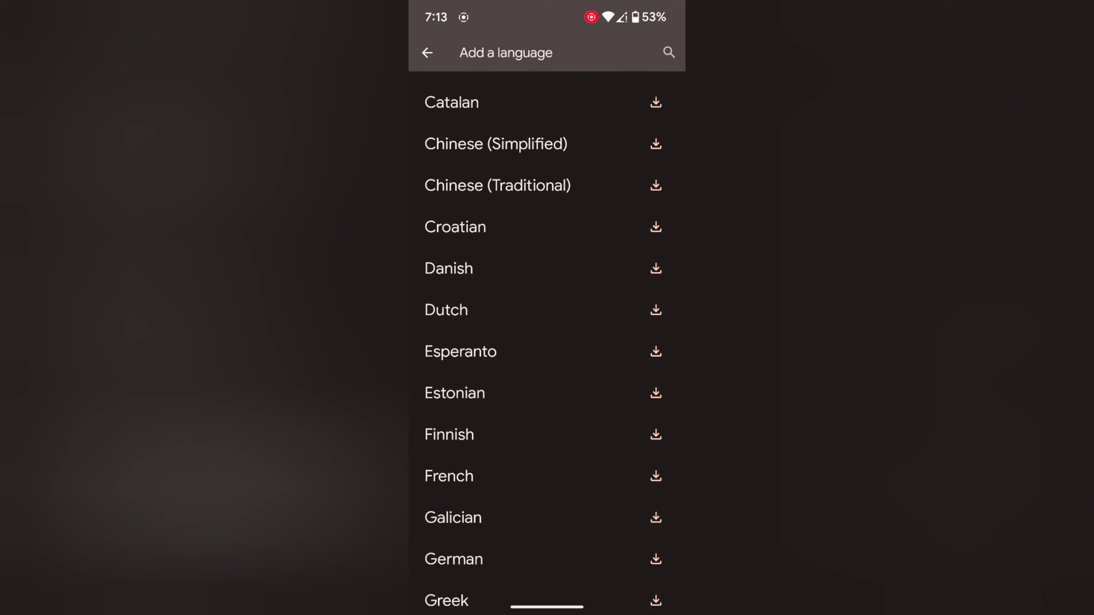
click(448, 269)
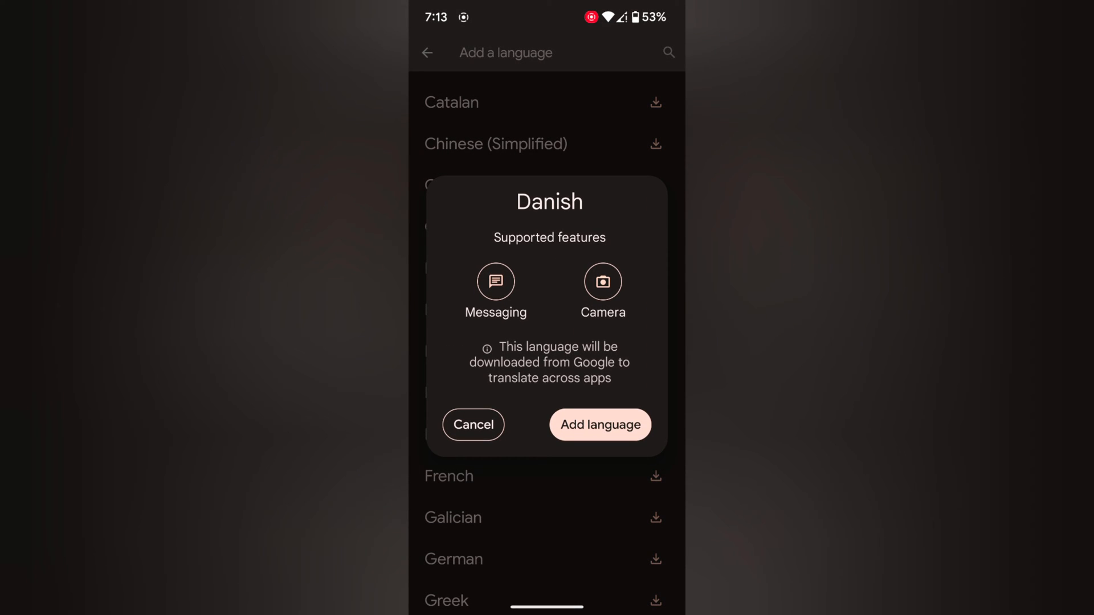
click(598, 424)
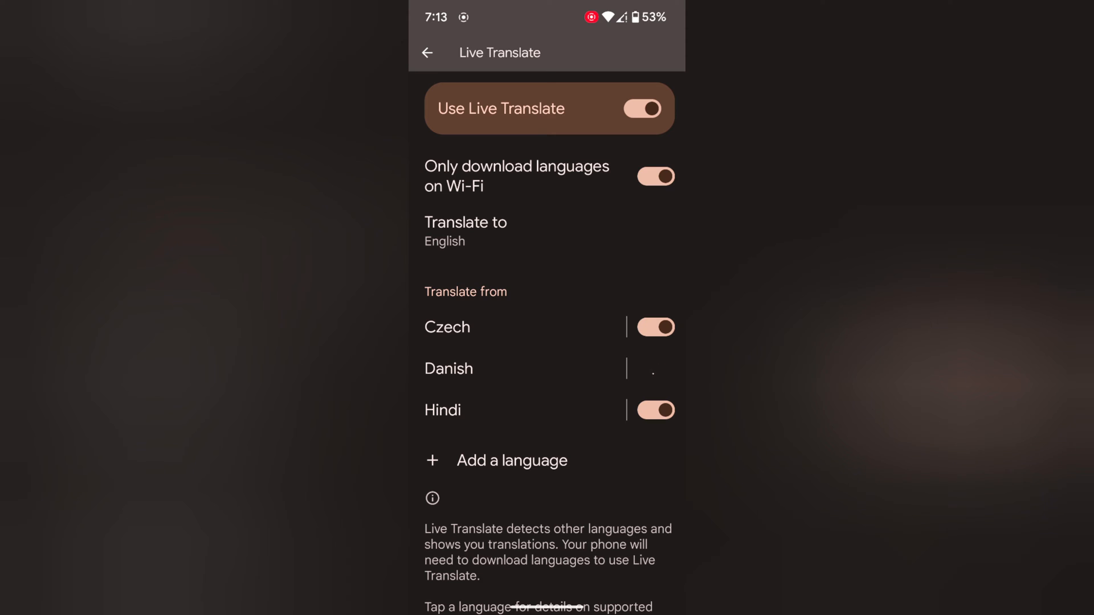
- Wait on the Danish download spinner, then swipe home to leave Settings
click(654, 368)
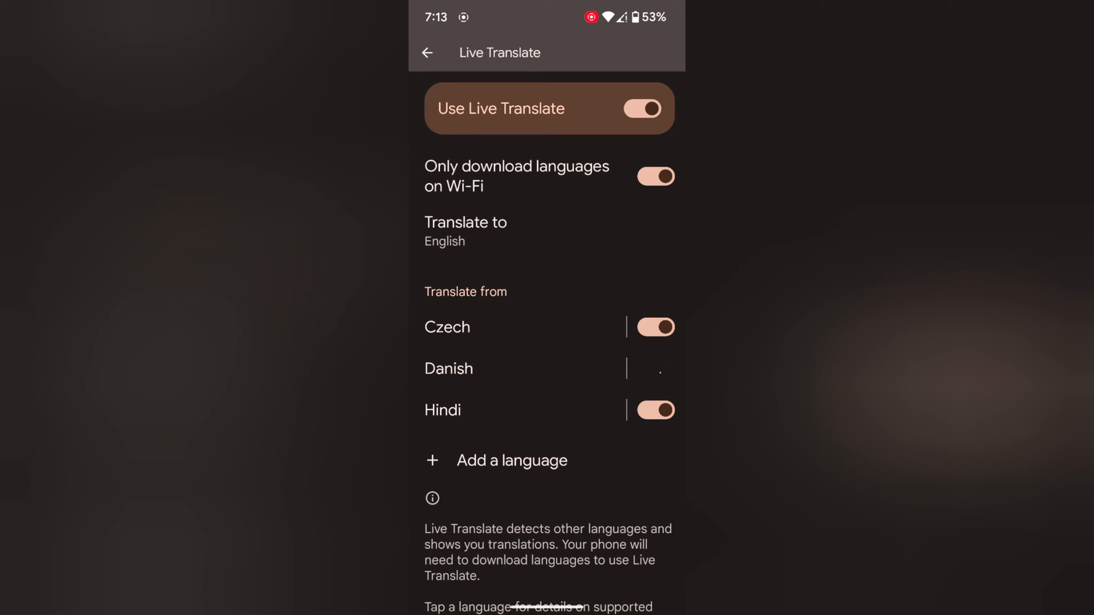
click(654, 368)
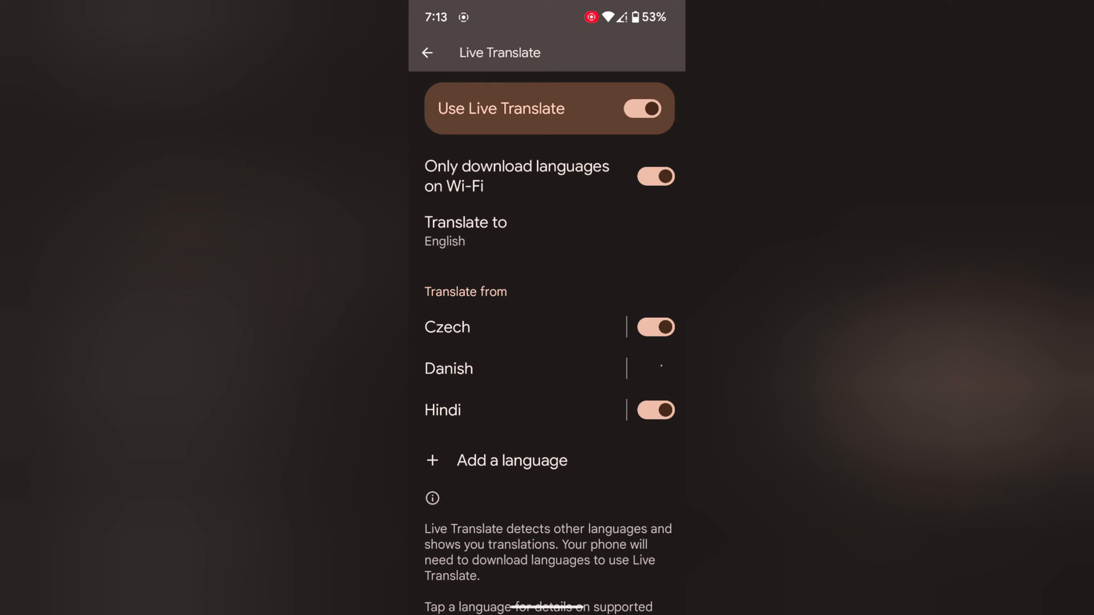
click(653, 368)
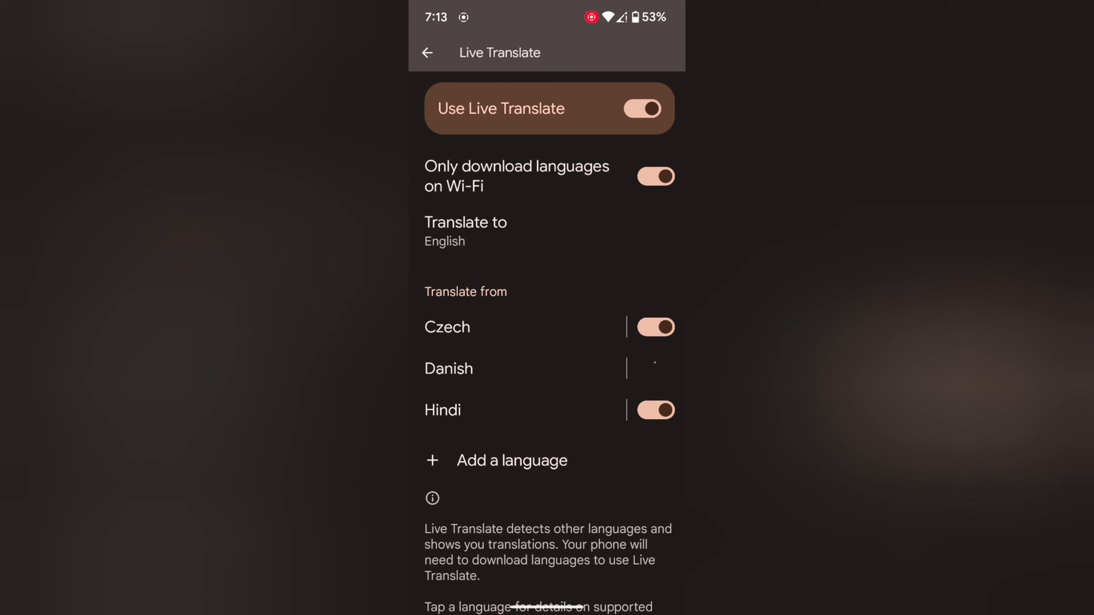
click(654, 368)
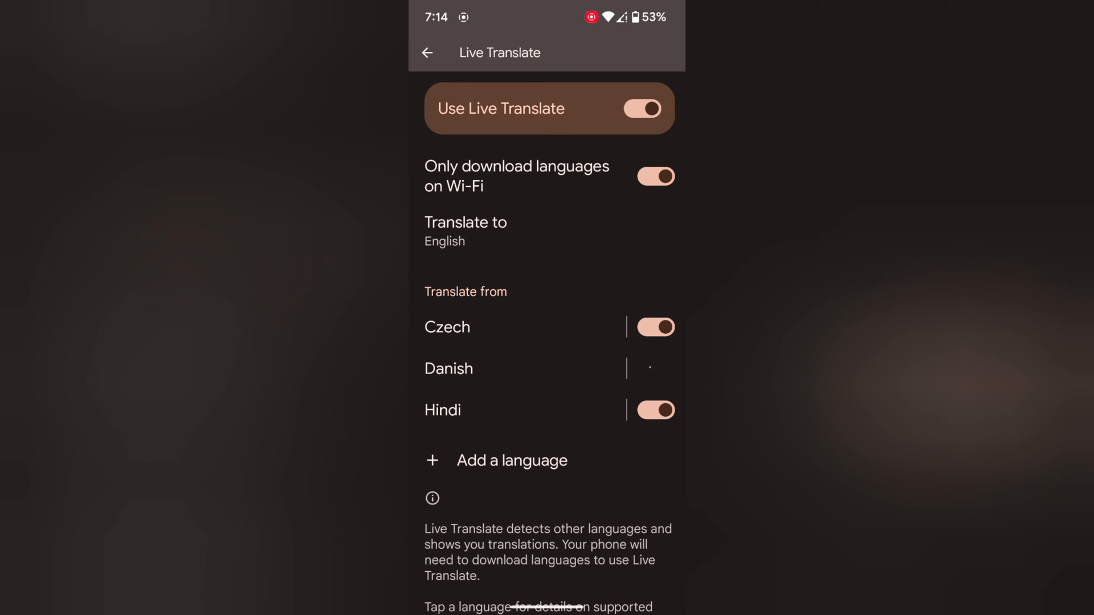
click(654, 368)
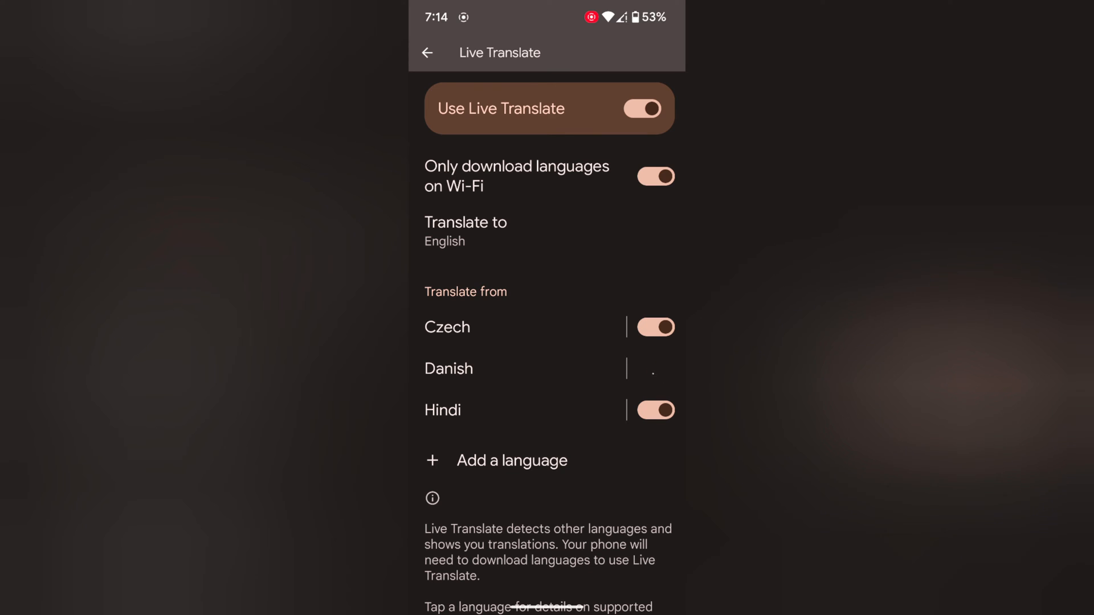
click(653, 368)
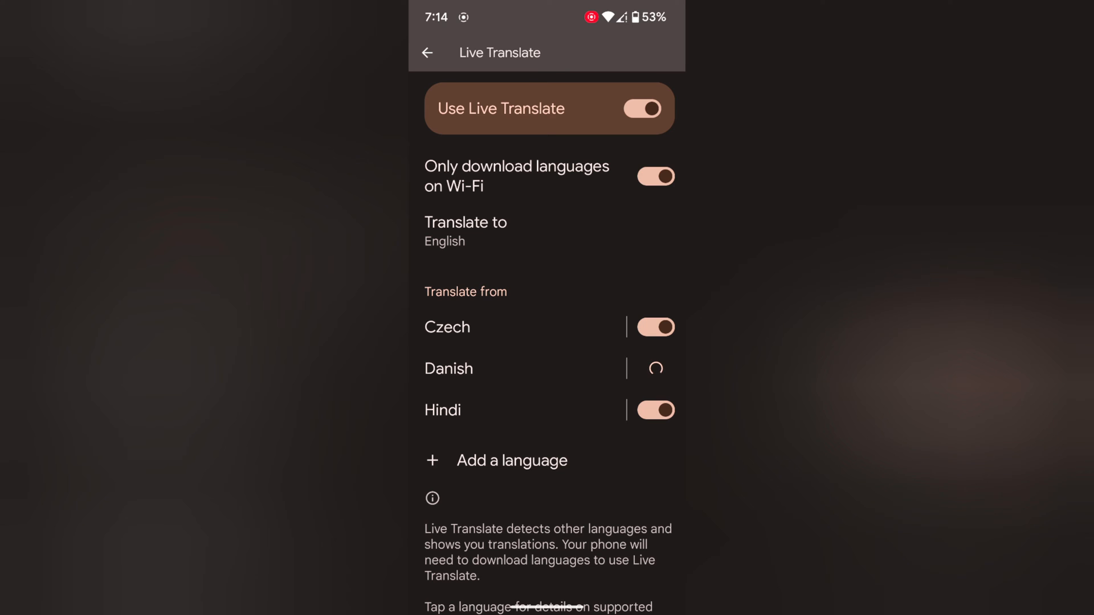
click(654, 368)
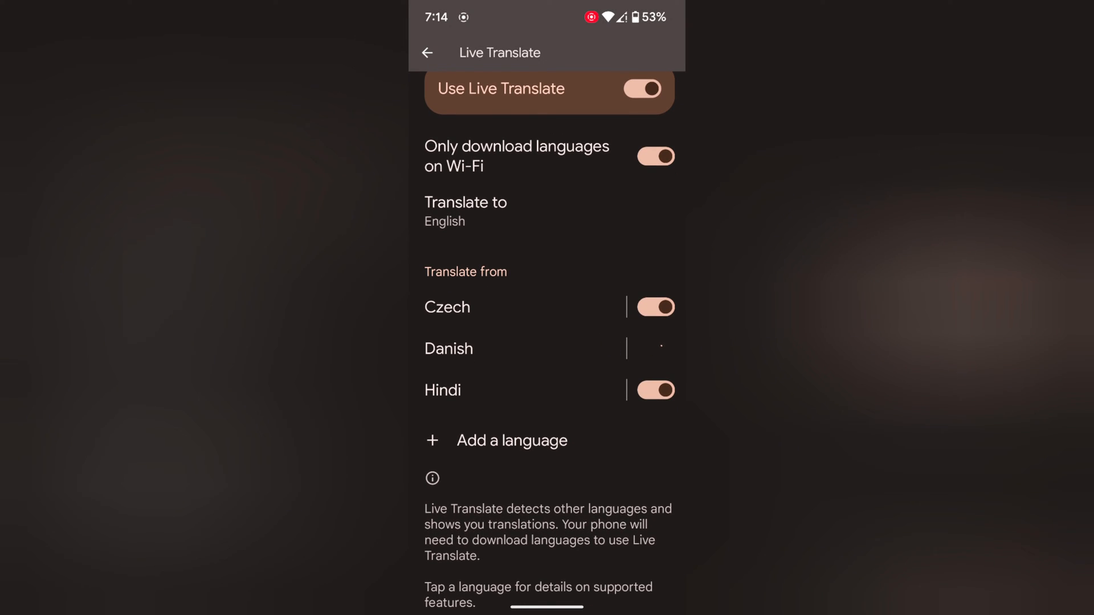
click(654, 349)
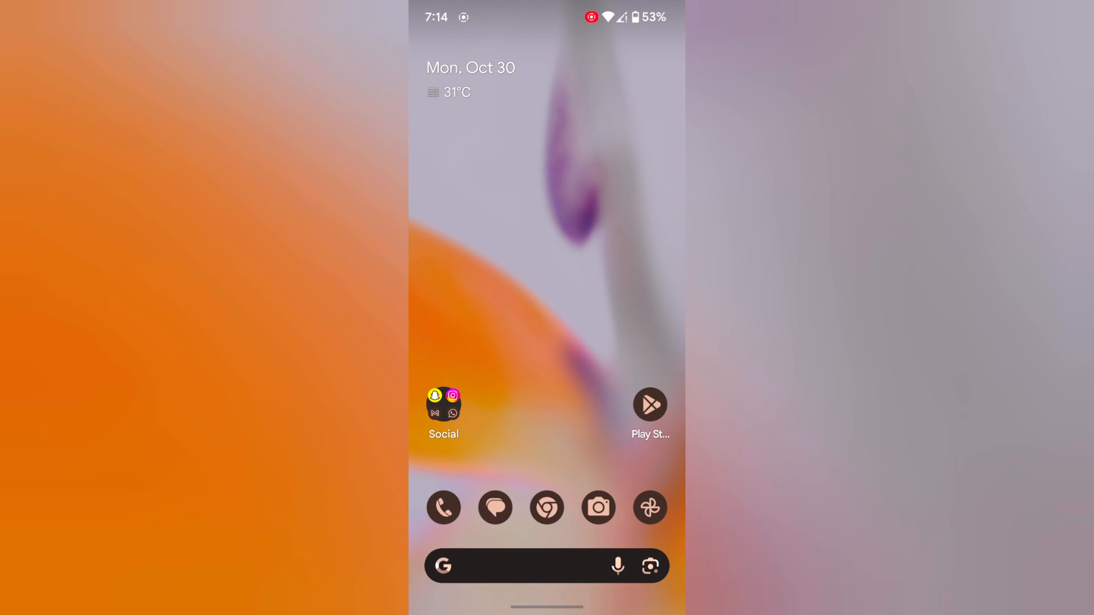
- Launch WhatsApp from the Social folder and enter the first pinned chat
click(452, 416)
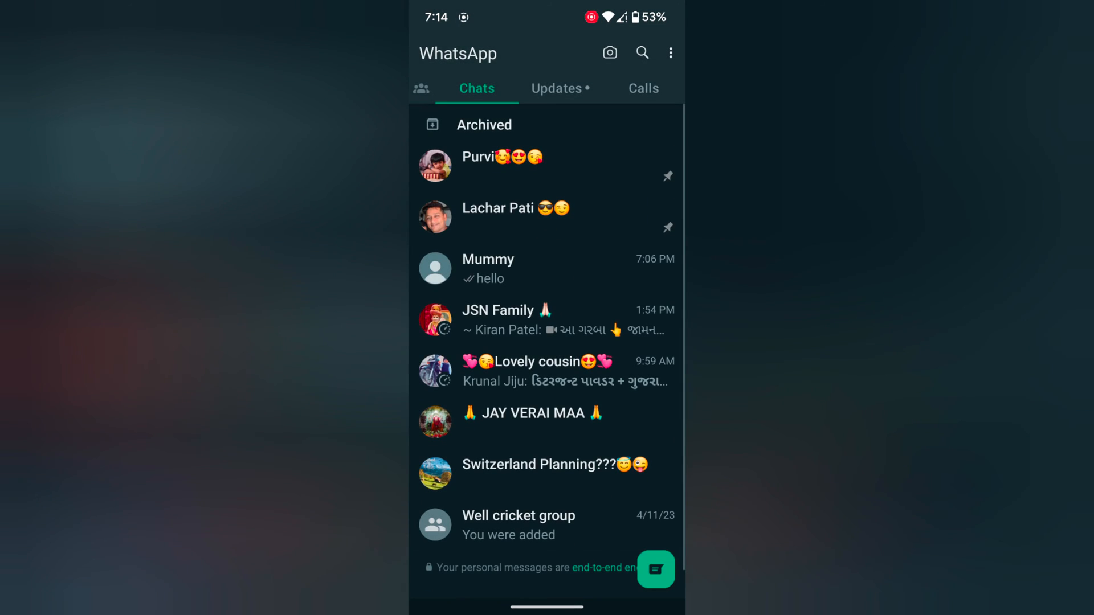
click(502, 165)
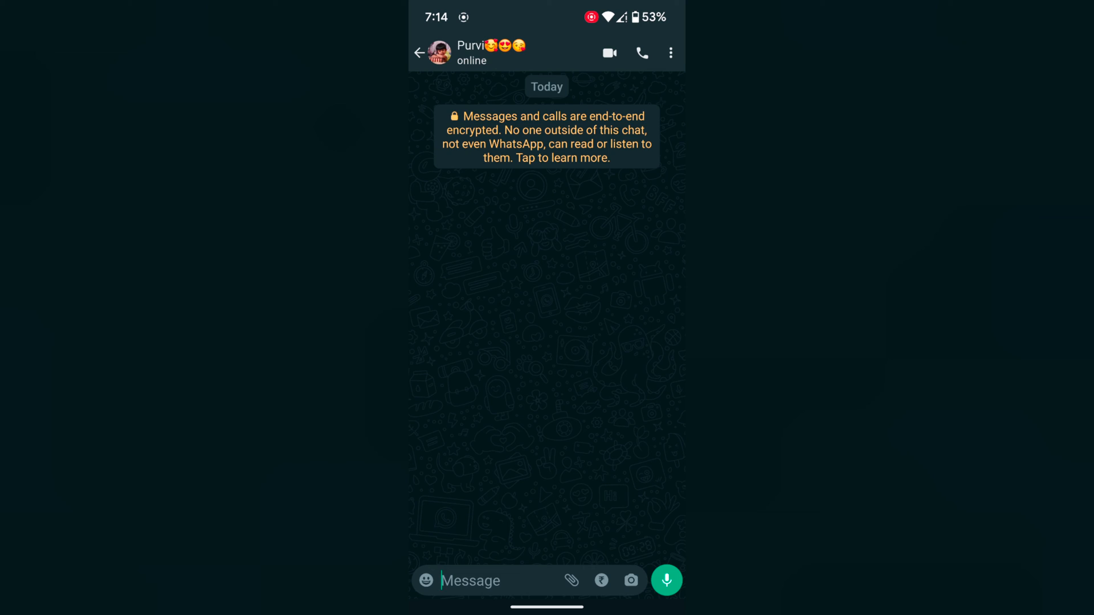
- Translate the Hindi message to English via the Live Translate chip and show the Hindi-to-English options
click(665, 580)
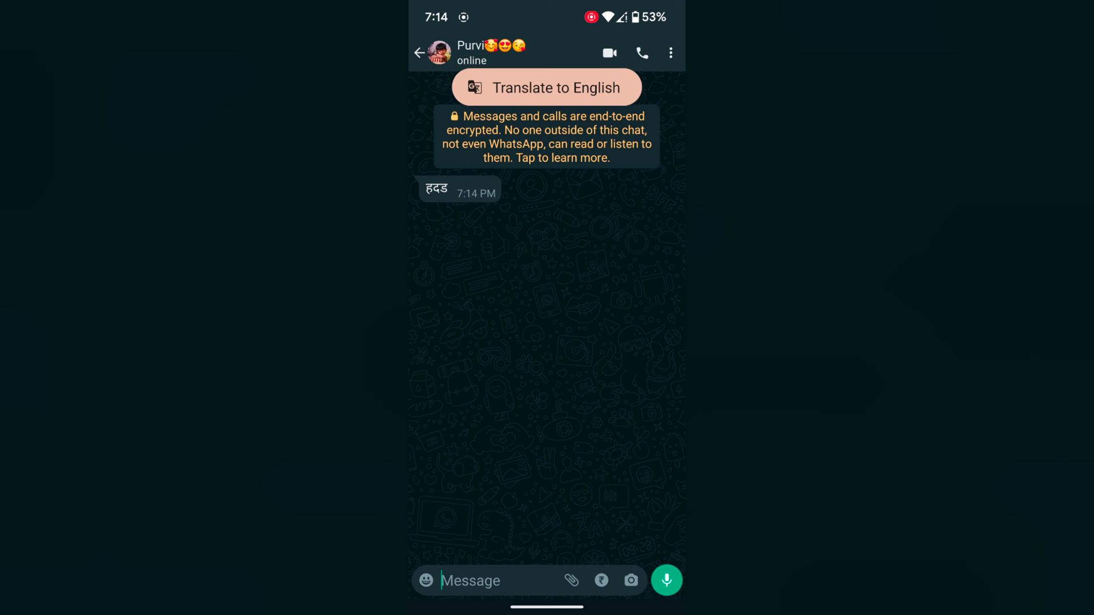
click(545, 87)
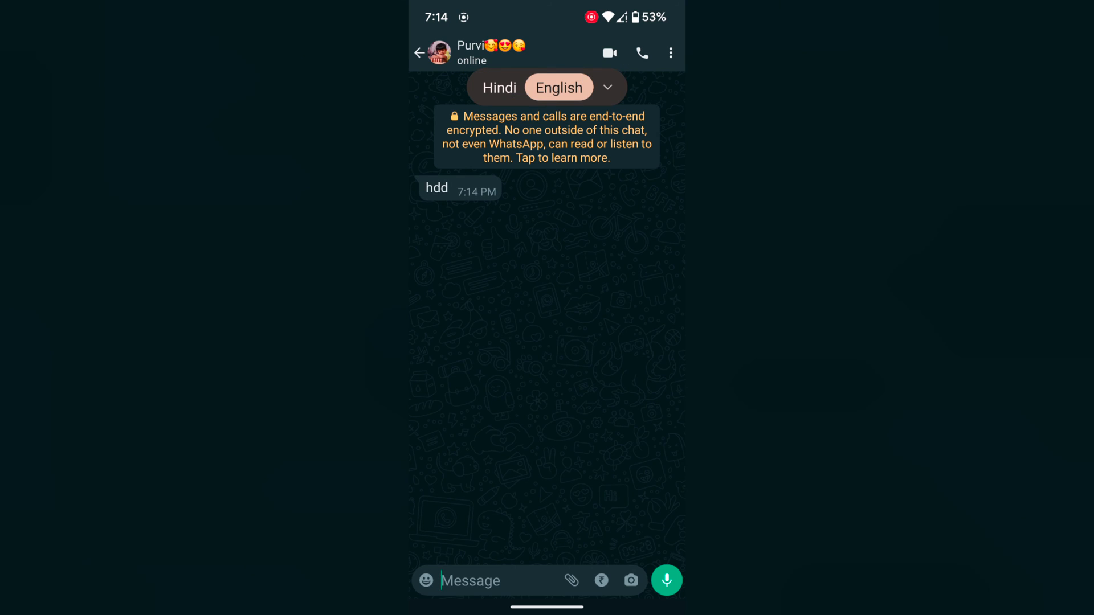
click(607, 88)
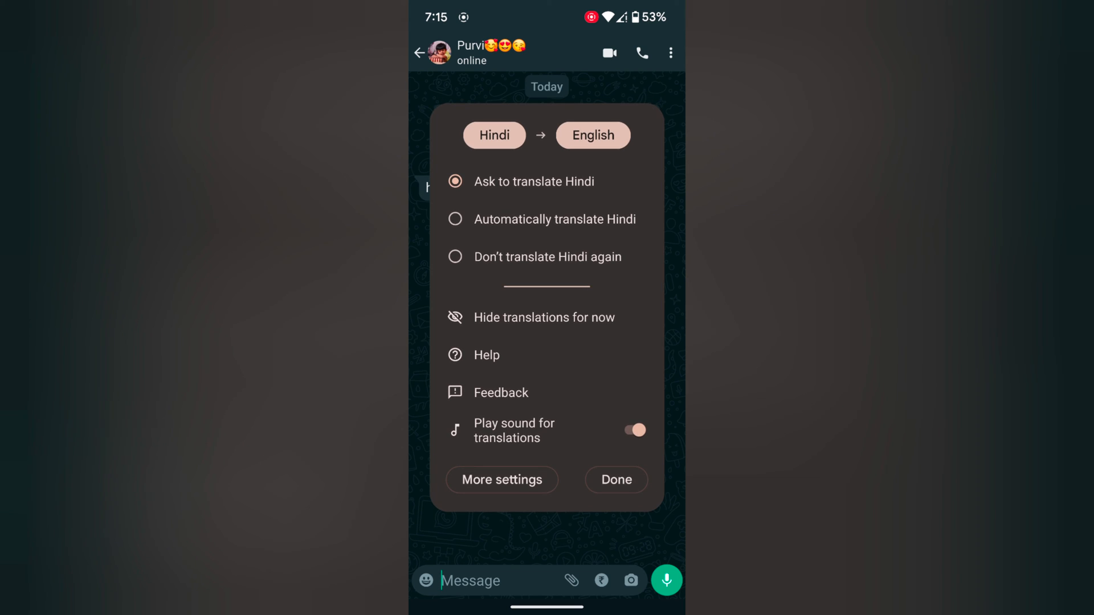
- Choose Don't translate Hindi again, mute translation sounds, then re-enable Hindi in More settings
click(454, 257)
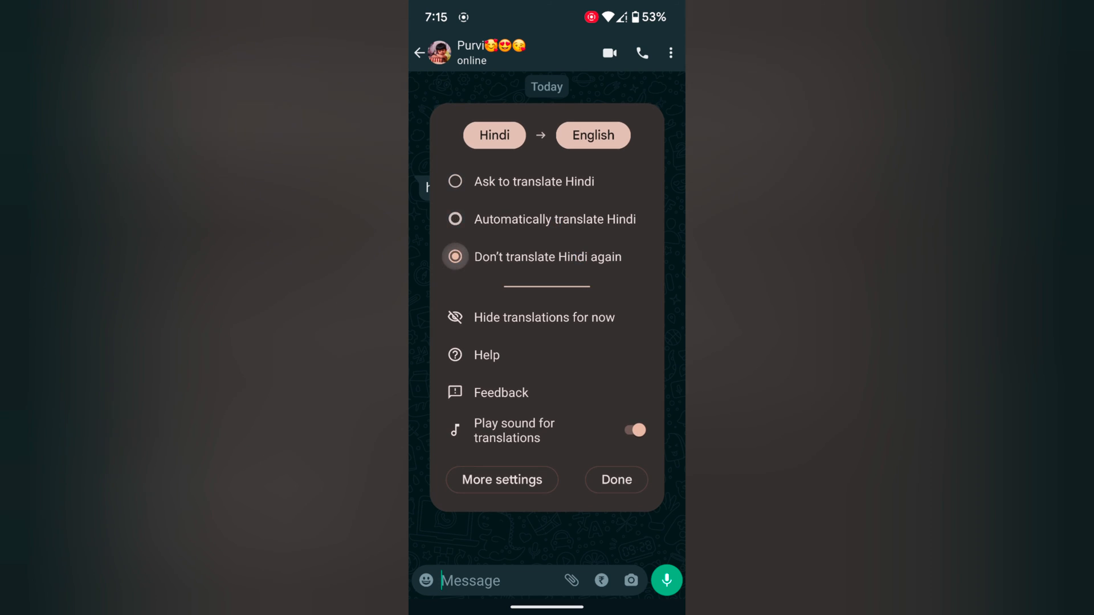
click(630, 430)
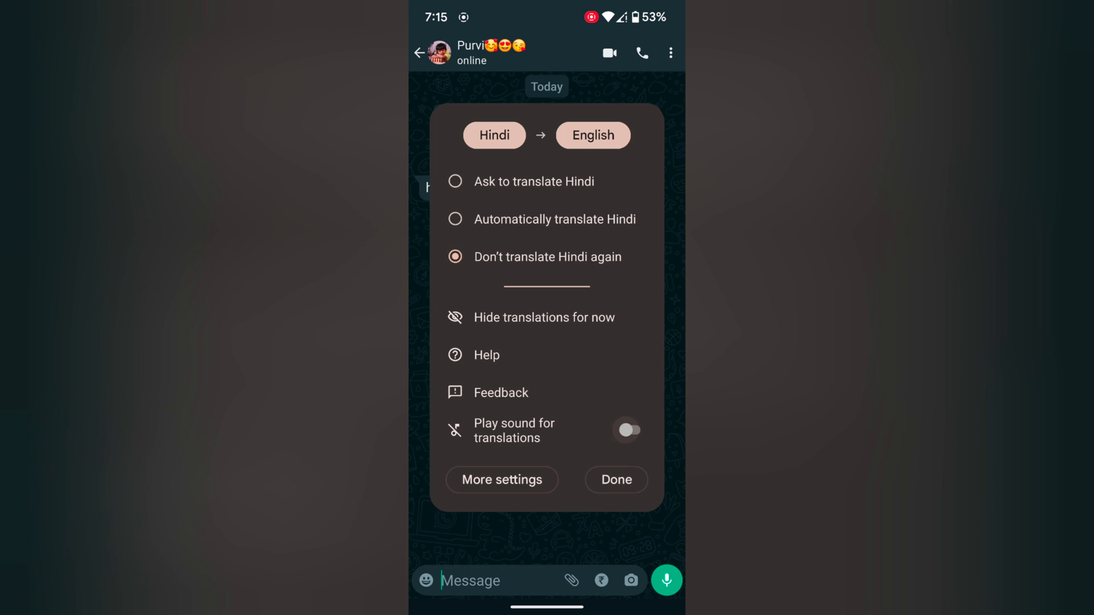
click(627, 429)
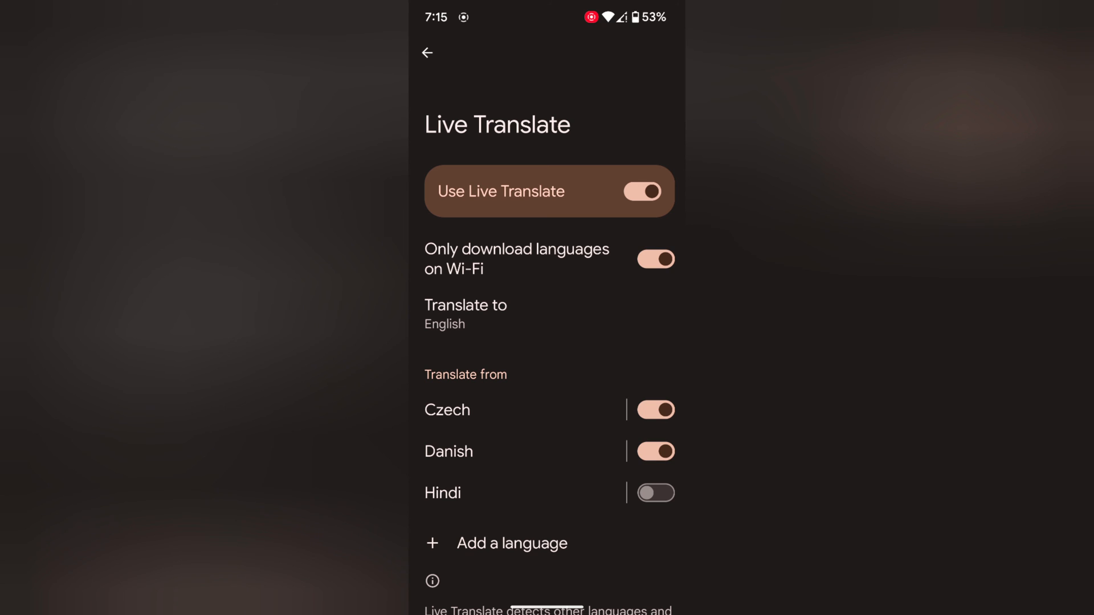
click(655, 494)
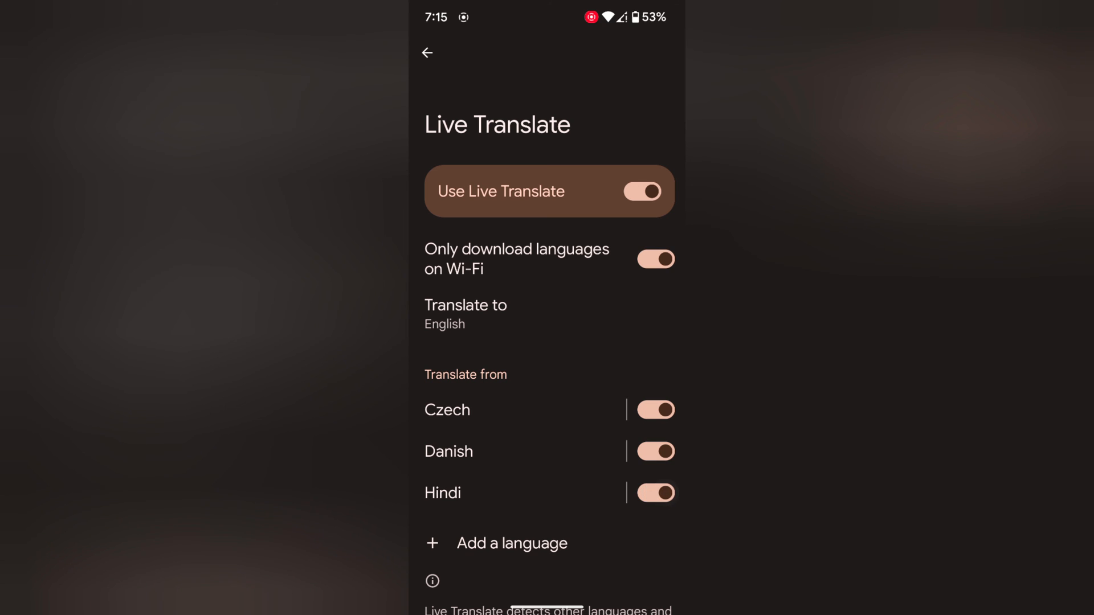